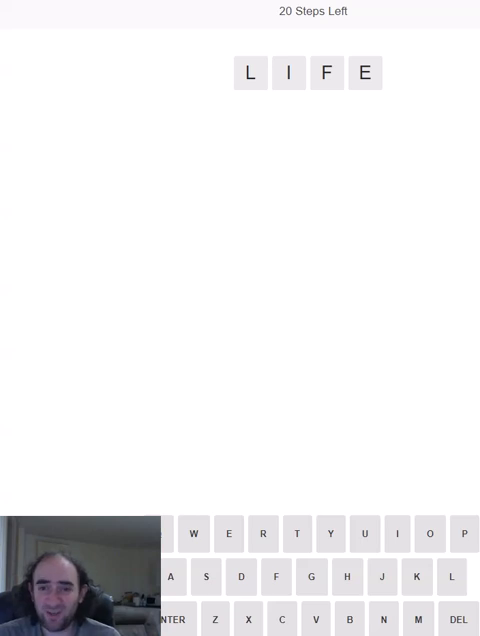
Guess LIFE, RACE, POSE, BONE, MODE and VOTE, landing on WOKE as the four-letter word
{"action": "left_click", "coordinate": [228, 534]}
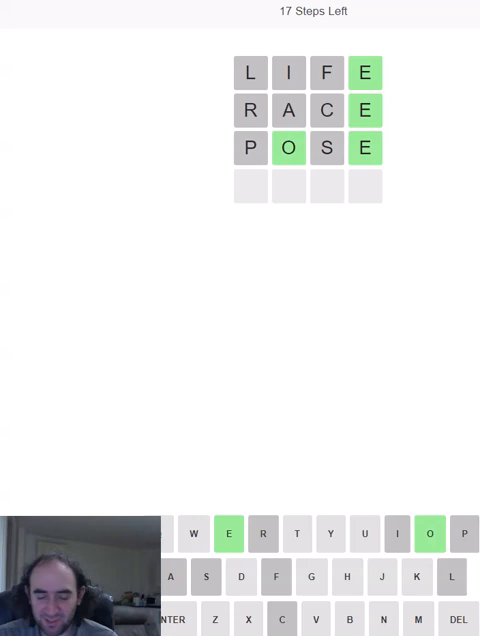
{"action": "key", "text": "Enter"}
{"action": "type", "text": "MODE"}
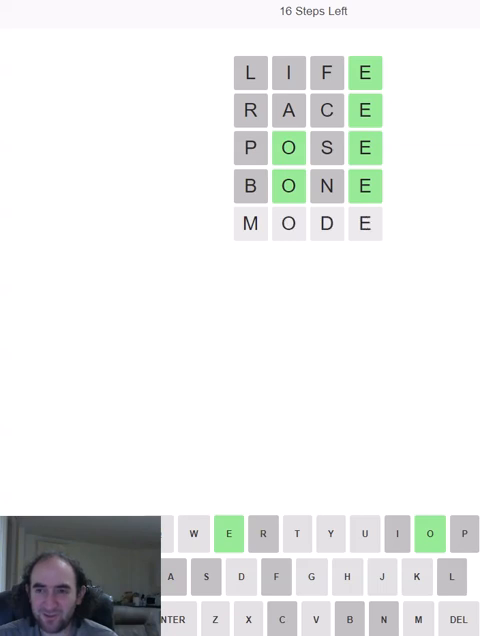
{"action": "left_click", "coordinate": [184, 619]}
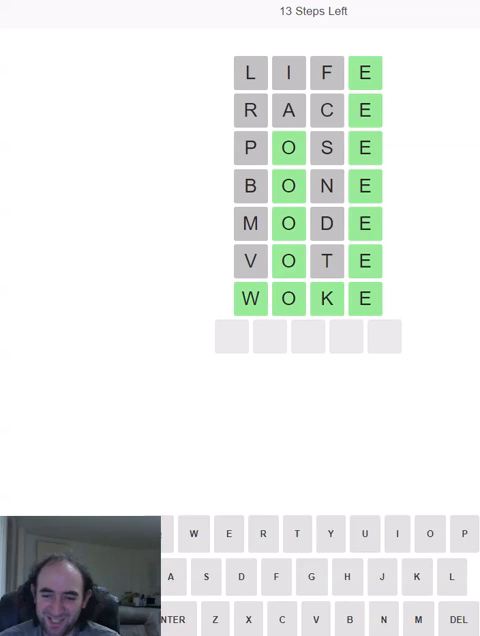
Guess HUMAN, then CRASH, before solving the five-letter word as FLASH
{"action": "left_click", "coordinate": [347, 577]}
{"action": "type", "text": "HUMAN"}
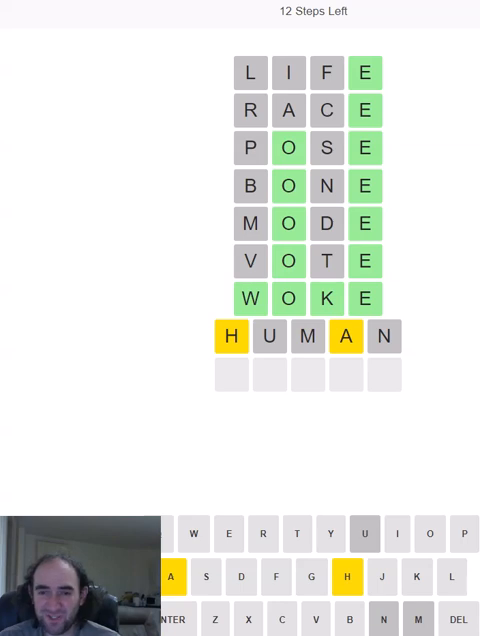
{"action": "type", "text": "CRASH"}
{"action": "type", "text": "ORIGIN"}
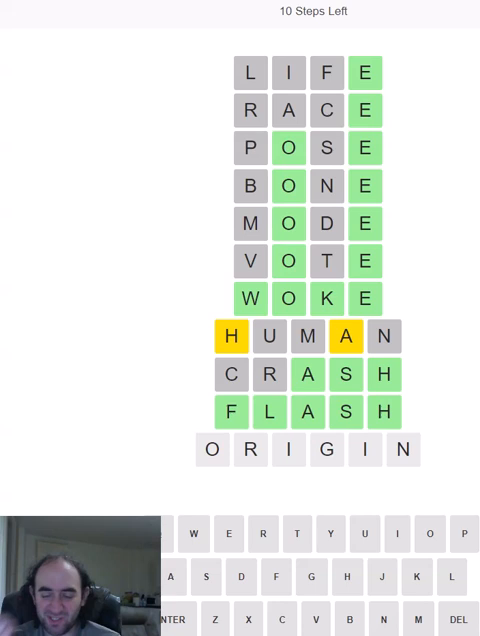
Submit ORIGIN, then COPING, which turns all green
{"action": "key", "text": "Return"}
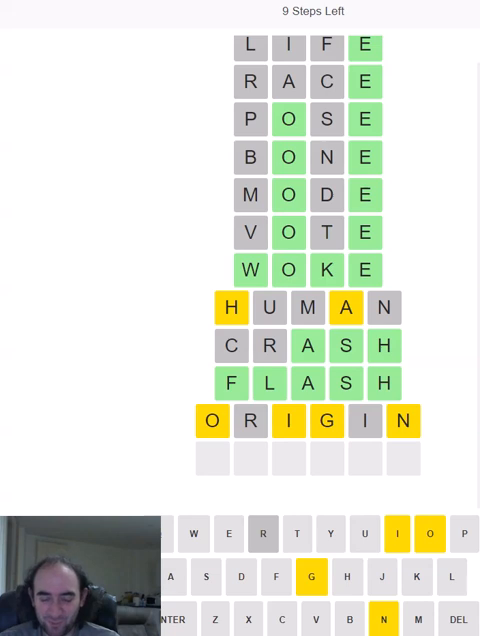
{"action": "key", "text": "Return"}
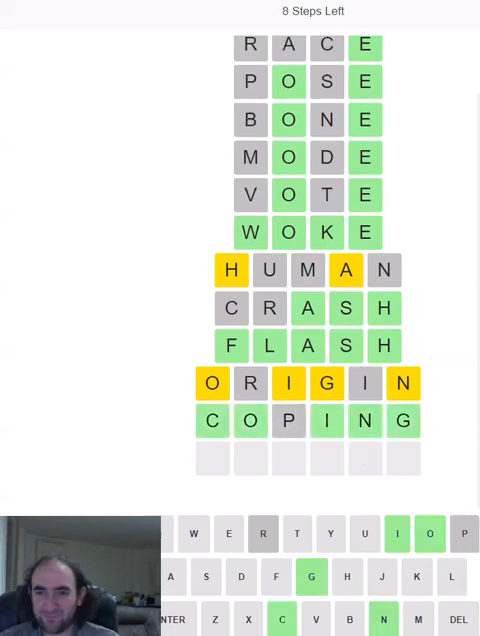